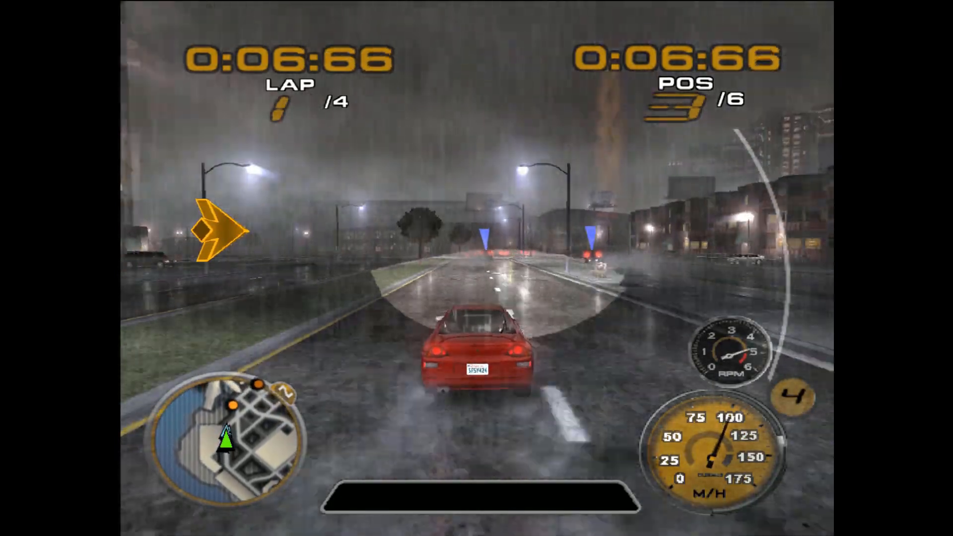
Drive the red car through the rainy streets in Midnight Club 3, then load Shadow of the Colossus
key("Up")
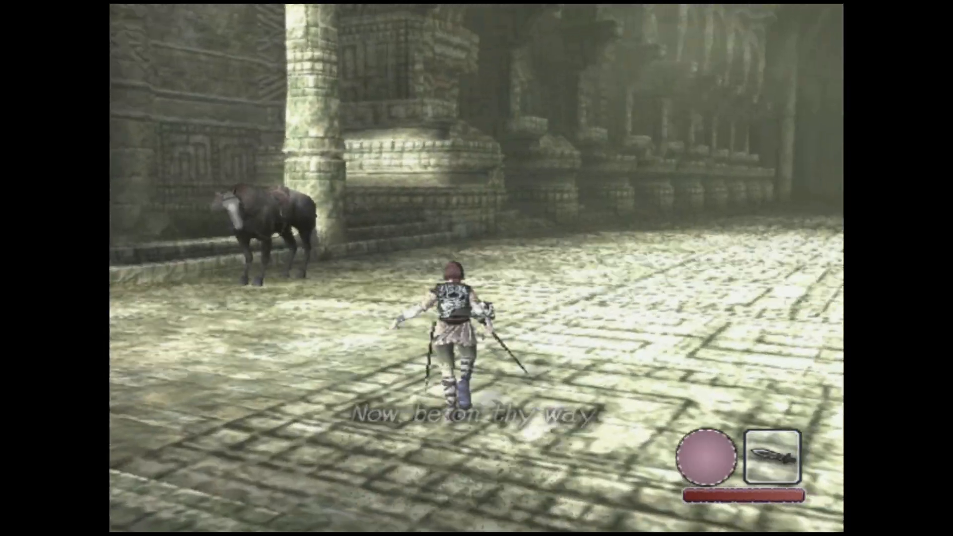
Ride the horse across the grassy plains, then bring up HitFilm Express's finished export queue
key("w")
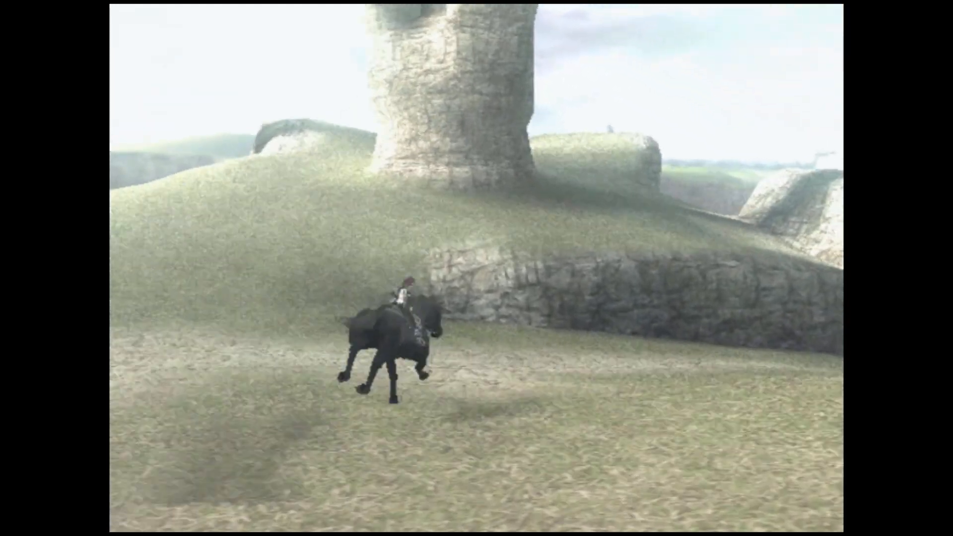
key("alt+tab")
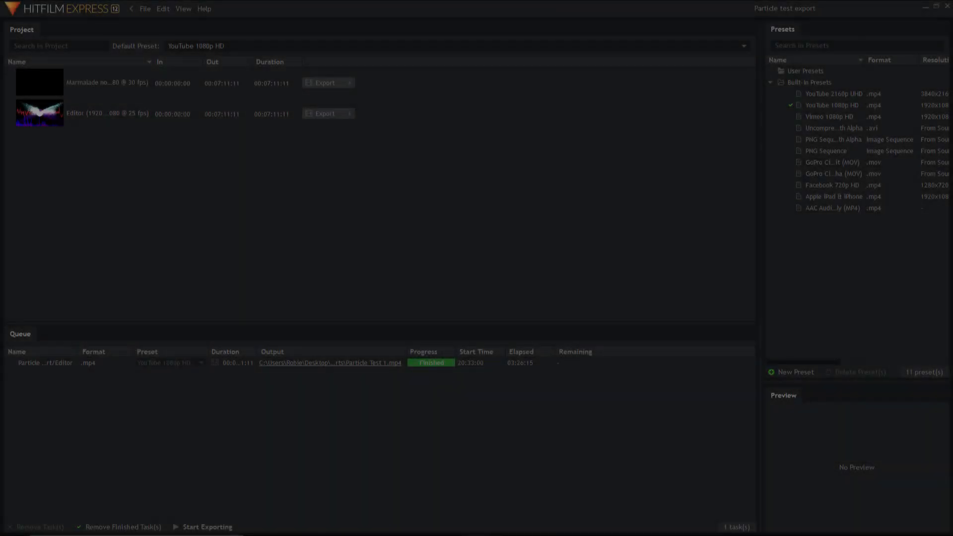